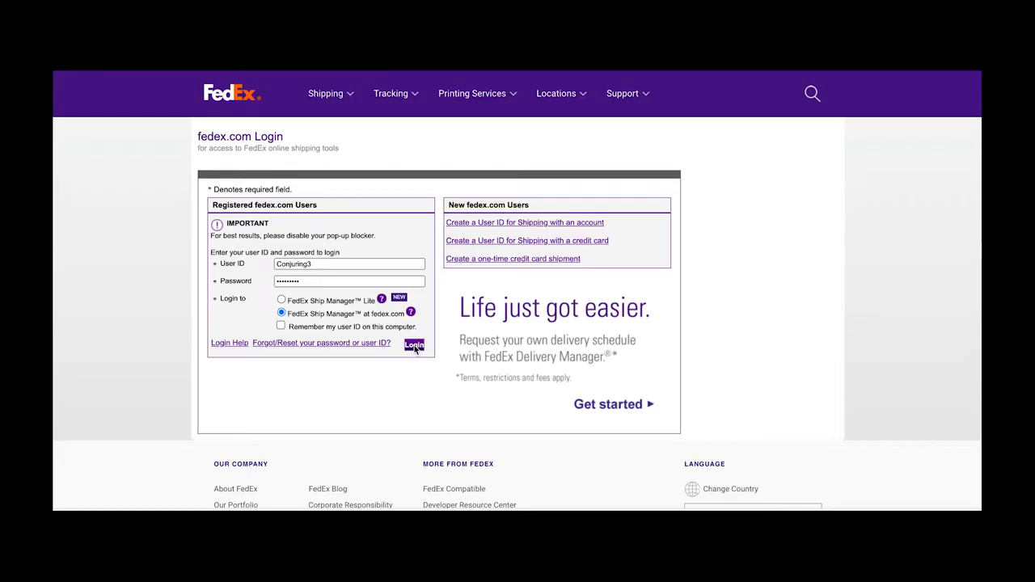
Sign in with the pre-filled credentials to open the new shipment form
click(414, 345)
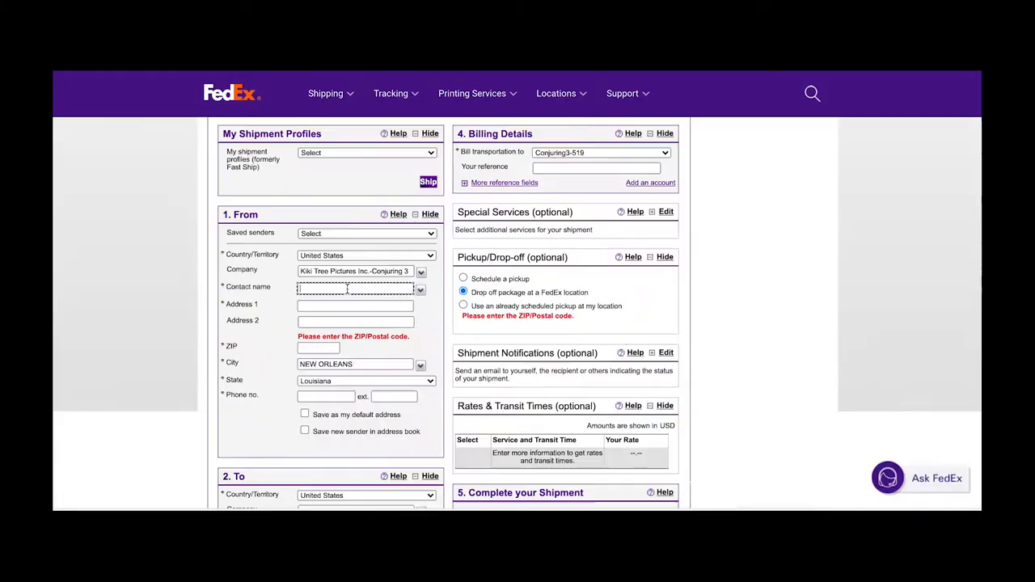
text(Michelle Caruso)
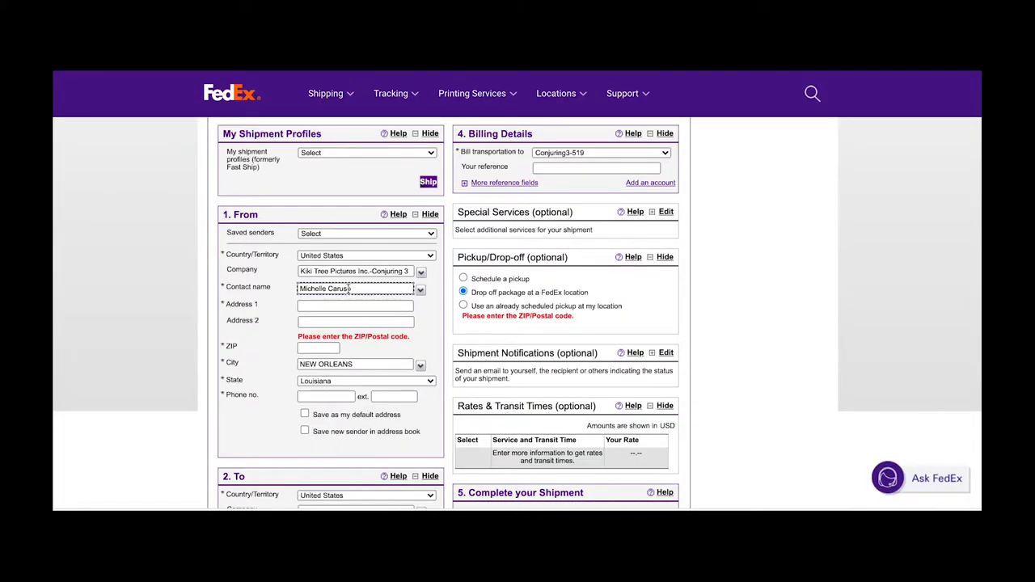
click(354, 304)
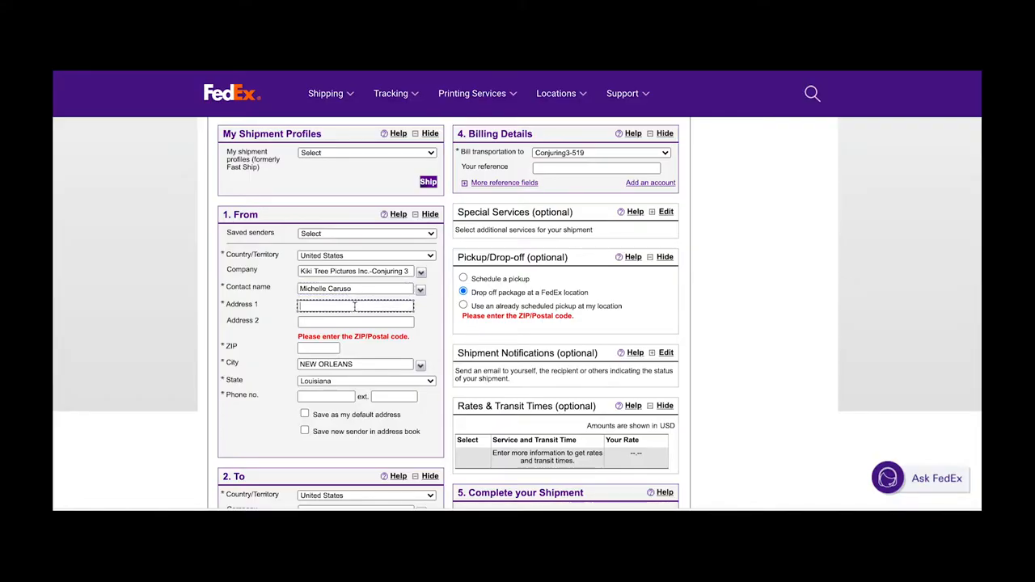
text(123 Rd)
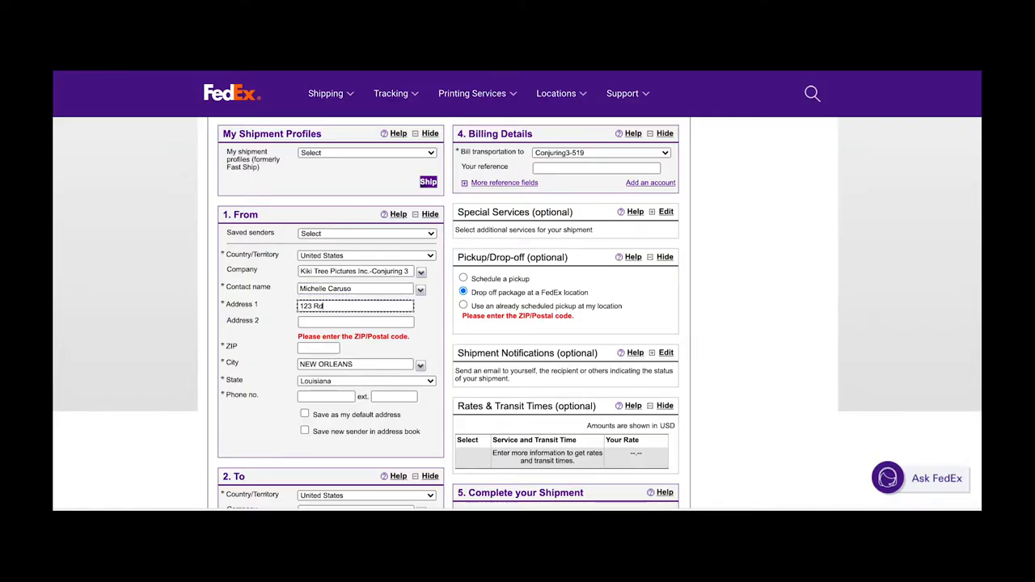
text(oad)
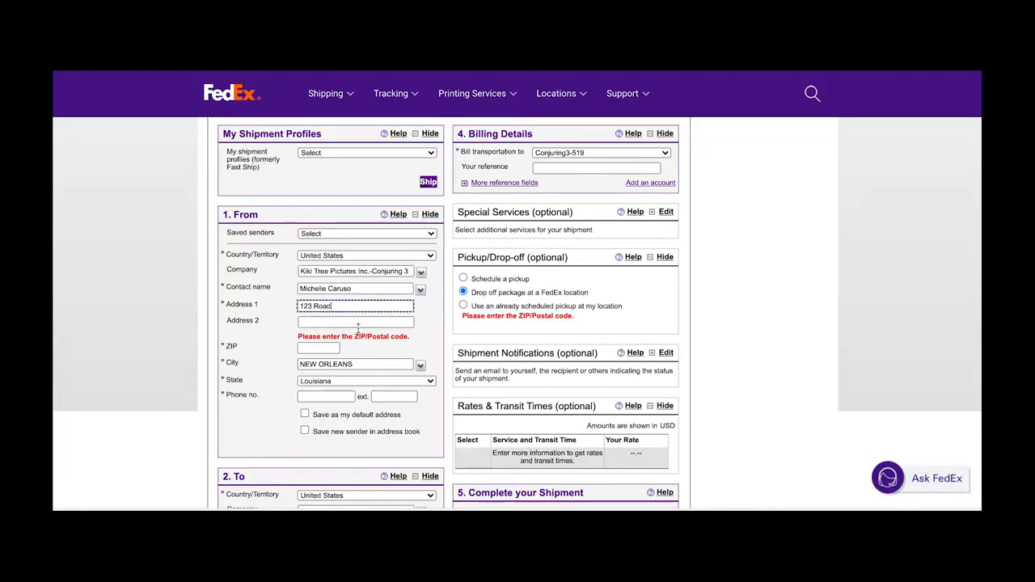
text(30305)
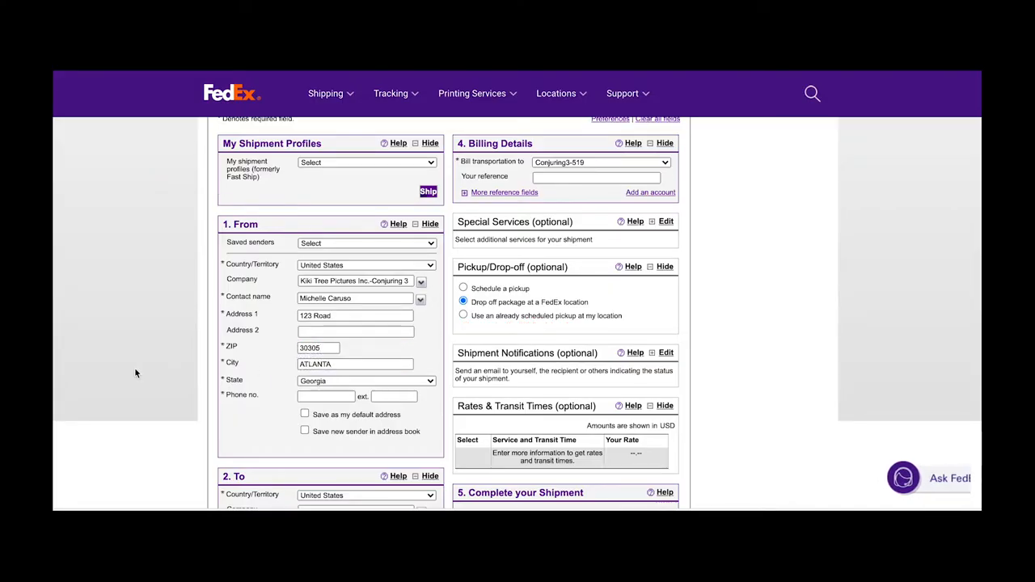
Enter sender phone 123456789 and scroll down to the To section
scroll(down, 3)
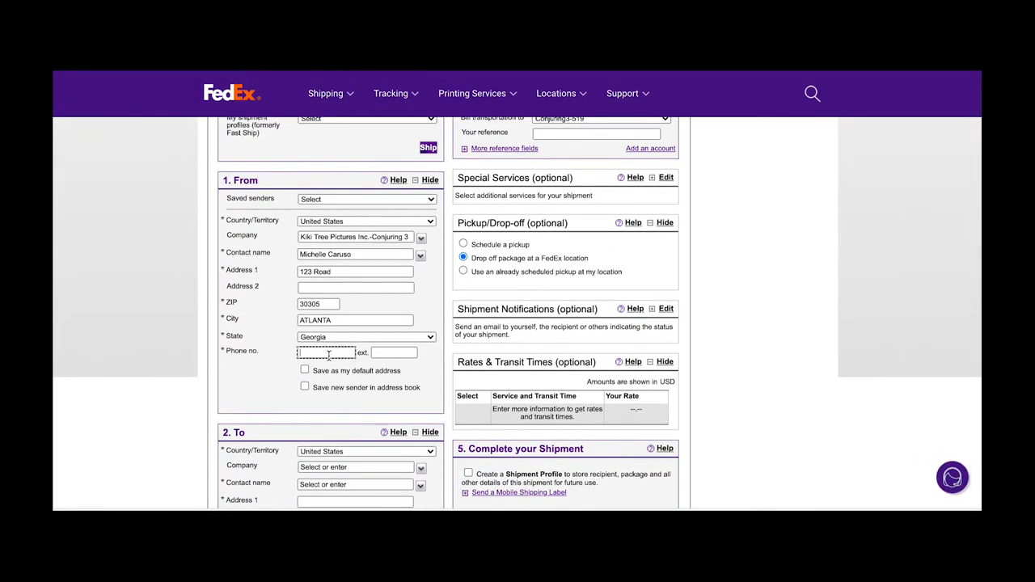
text(12345)
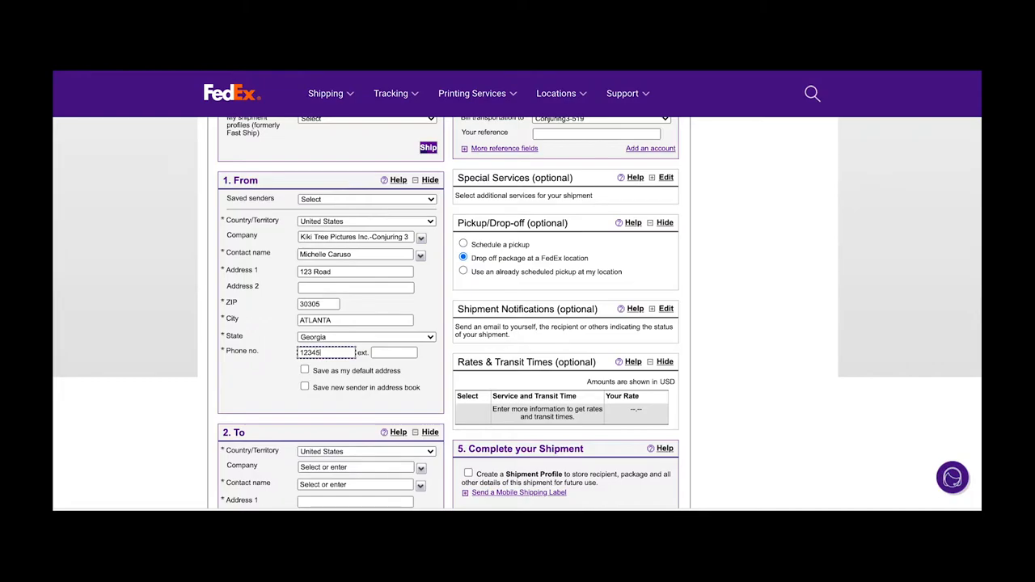
text(6789)
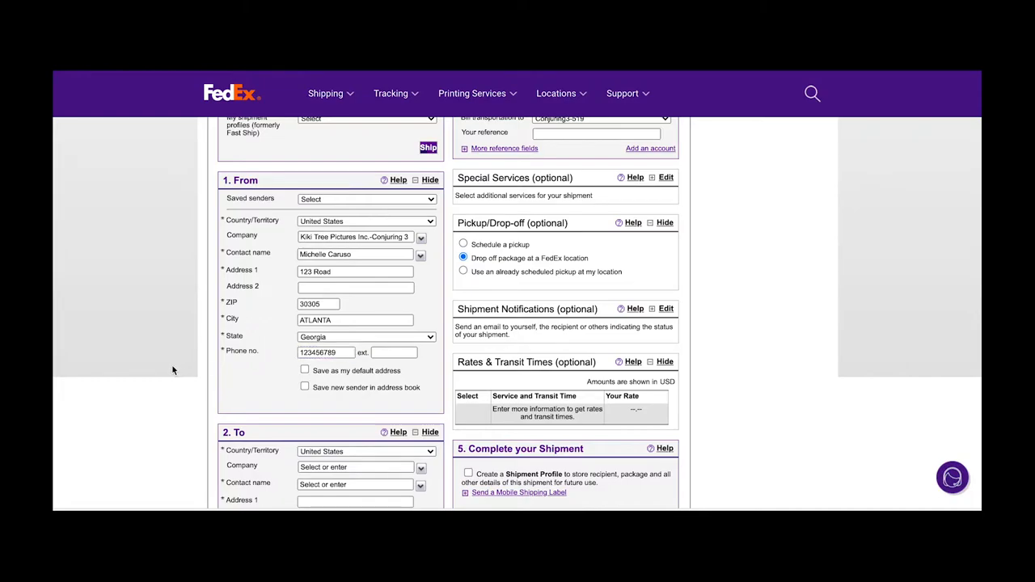
scroll(down, 3)
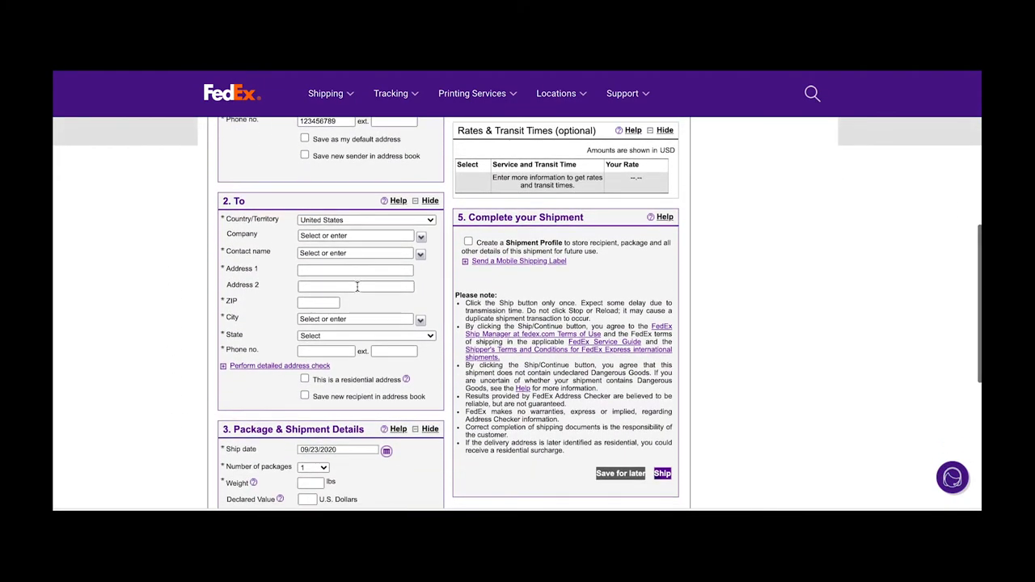
scroll(down, 3)
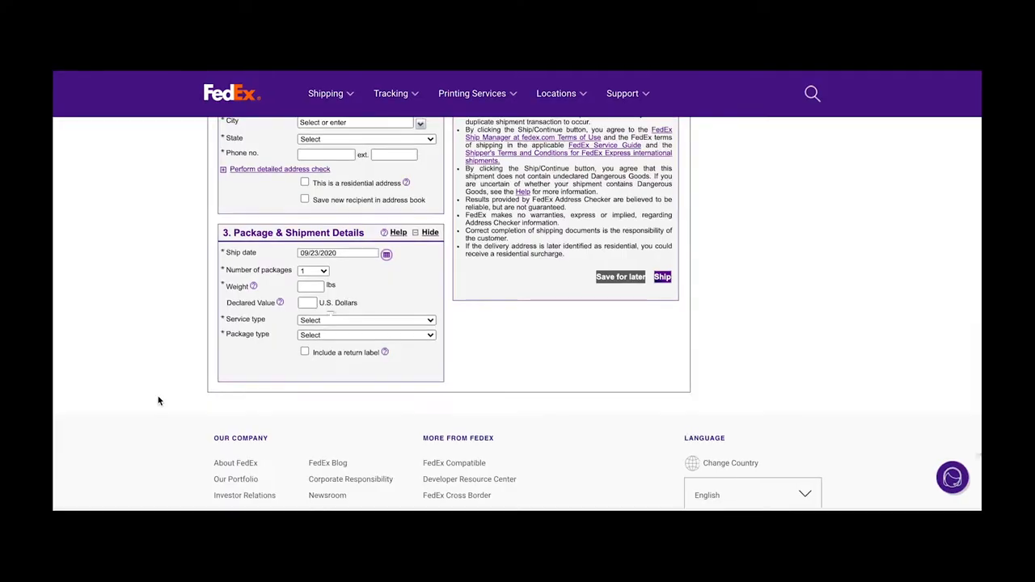
Enter a package weight of 3 lbs and show the Service type options
text(3)
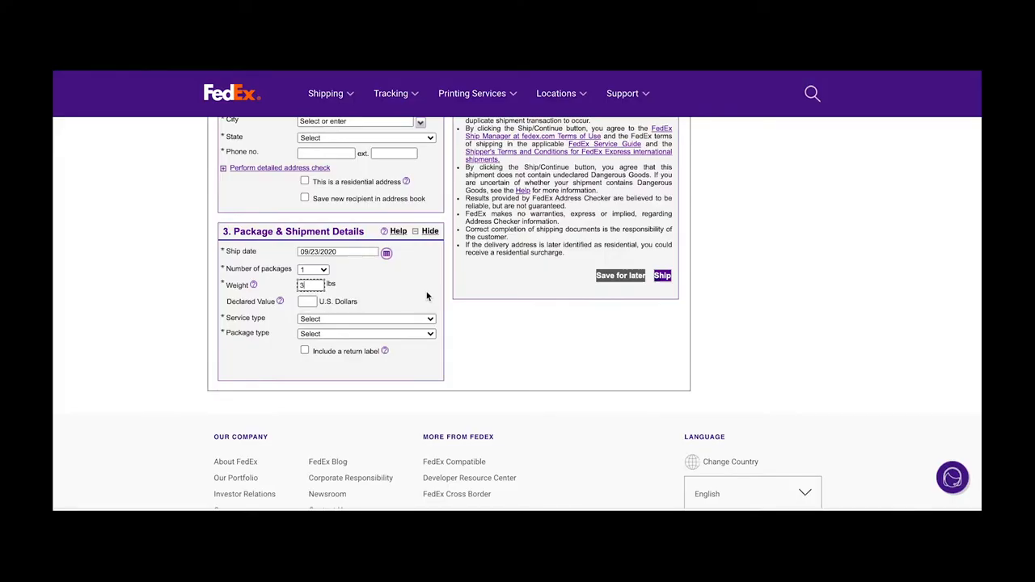
click(365, 318)
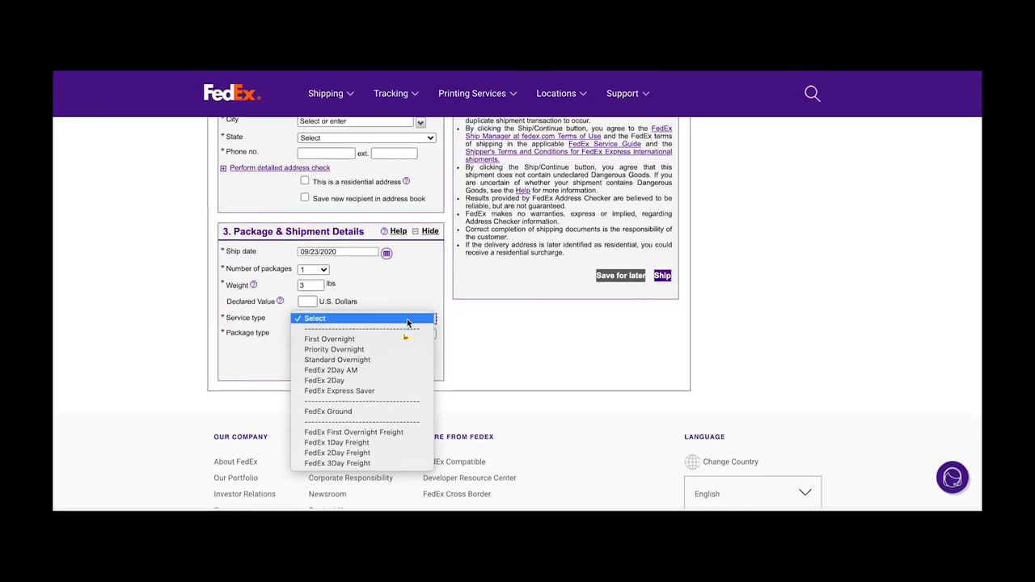
Choose FedEx Express Saver service with Your Packaging as the package type
click(339, 390)
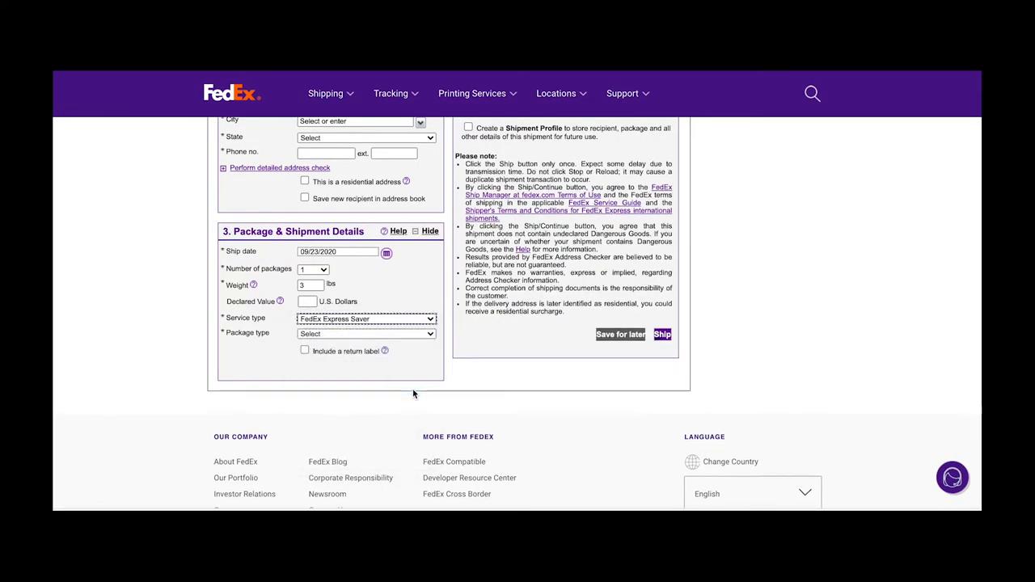
click(365, 332)
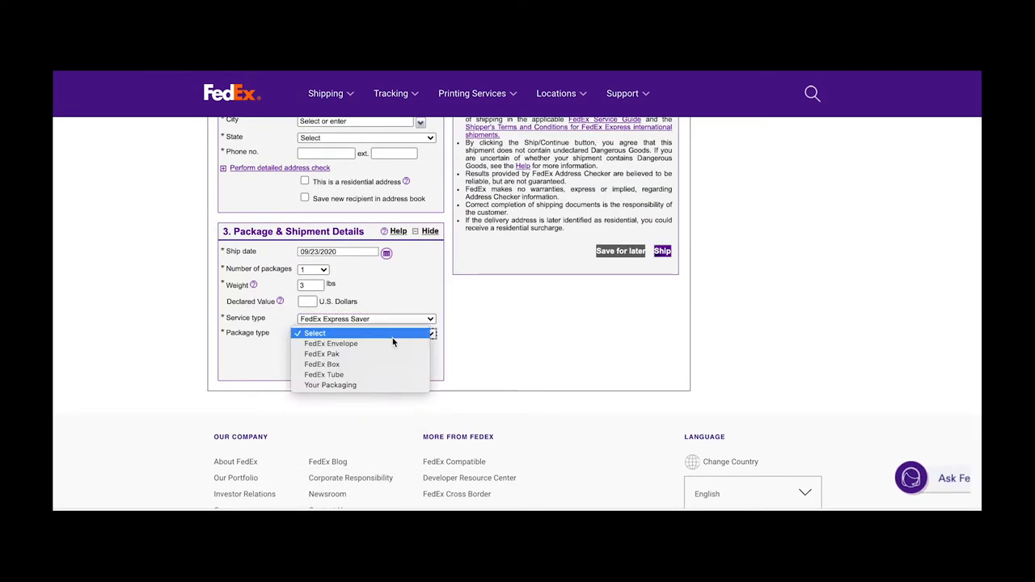
mouse_move(393, 343)
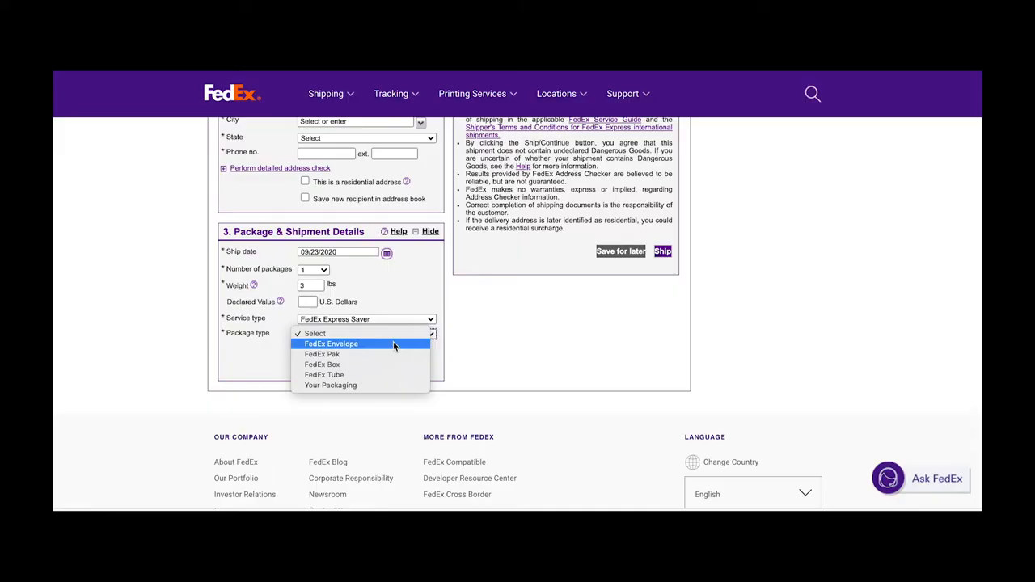
click(330, 385)
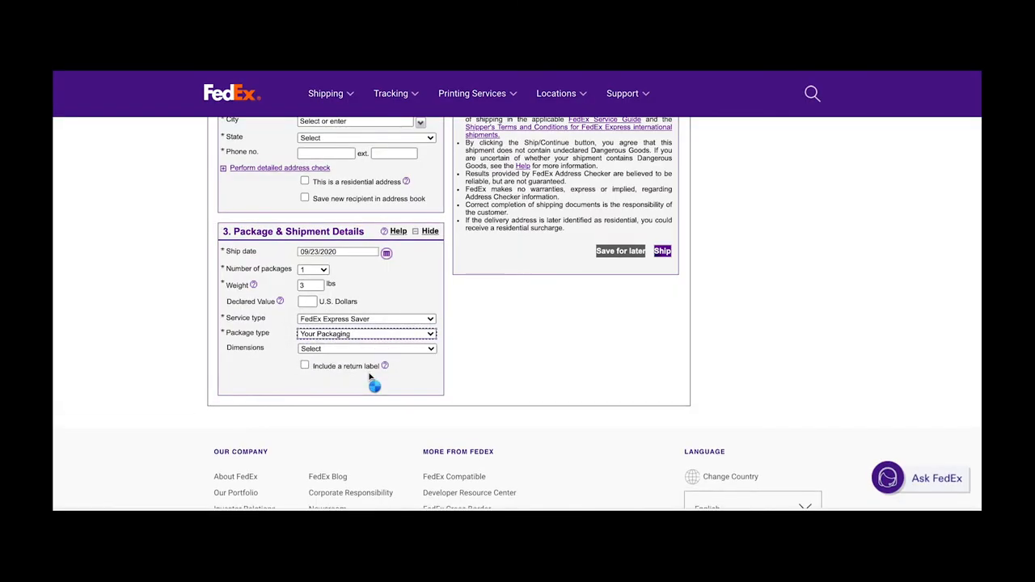
Set Dimensions to Enter dimensions and keep Number of packages at 1
click(365, 349)
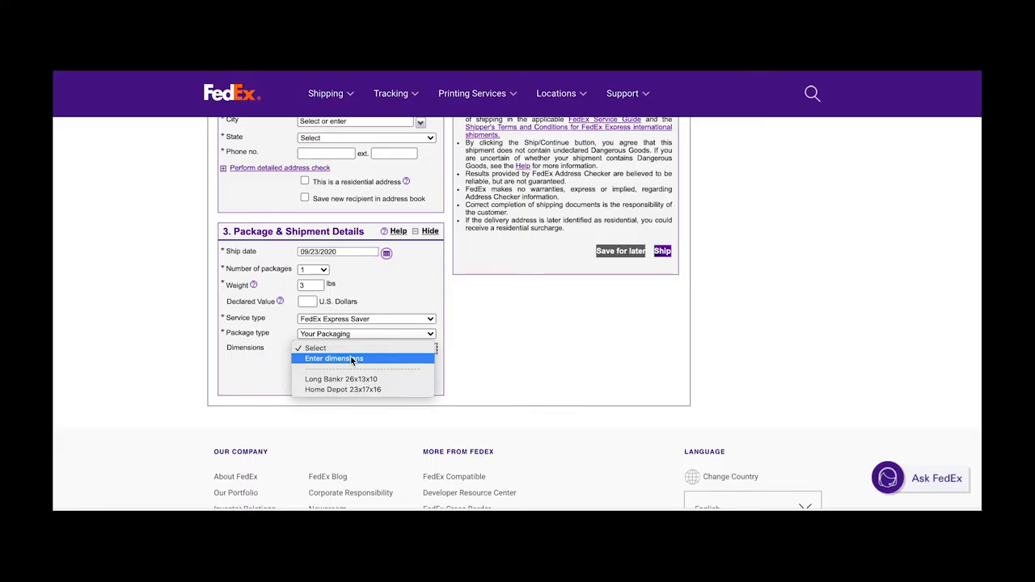
click(334, 358)
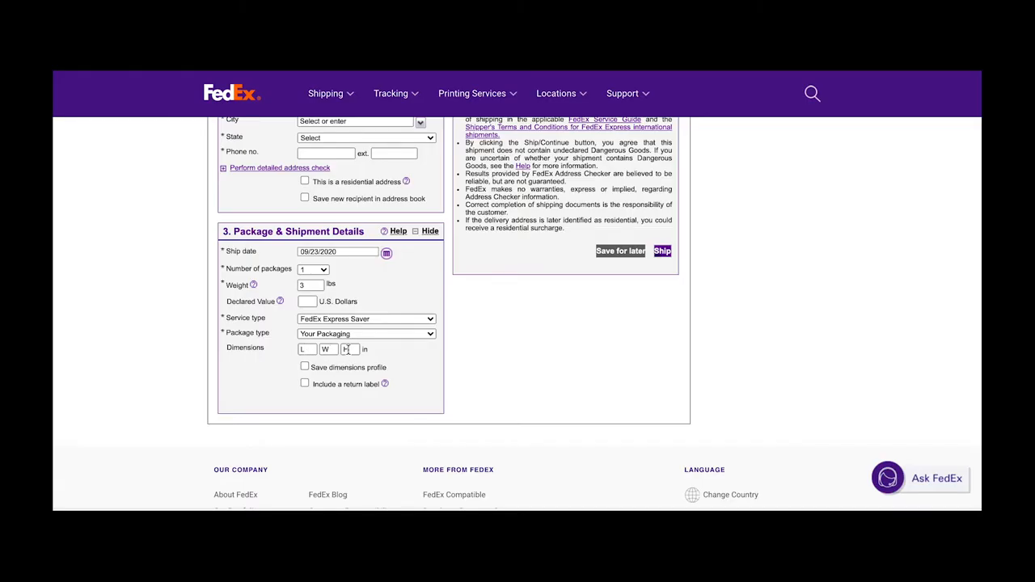
click(313, 269)
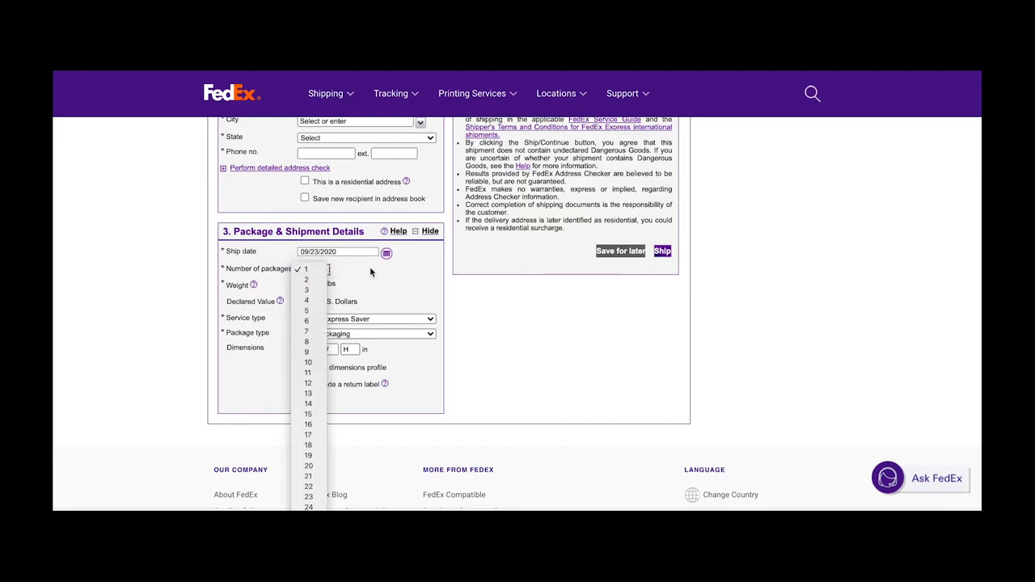
click(306, 268)
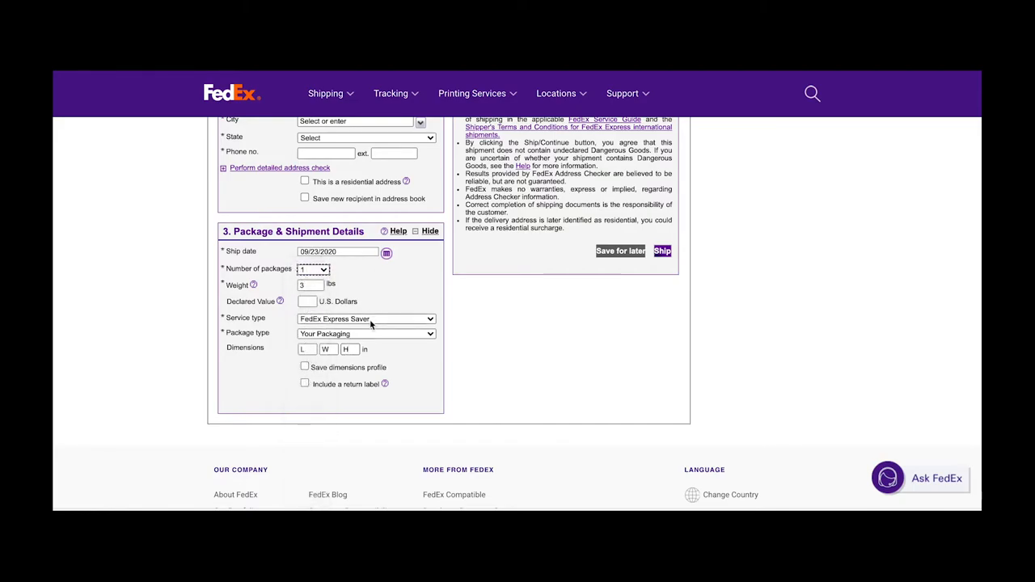
click(365, 333)
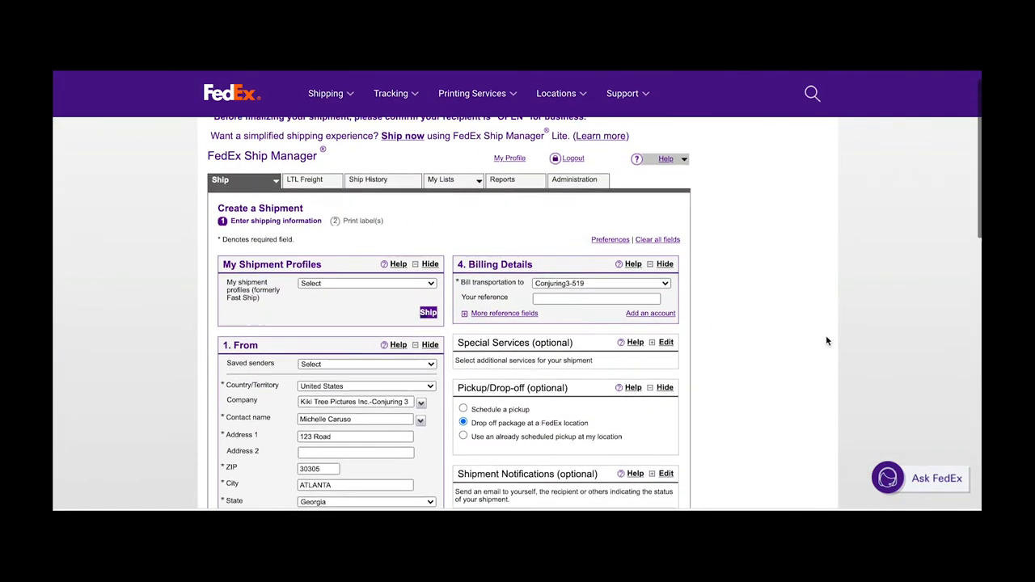
Select 'Use an already scheduled pickup at my location' under Pickup/Drop-off
scroll(down, 3)
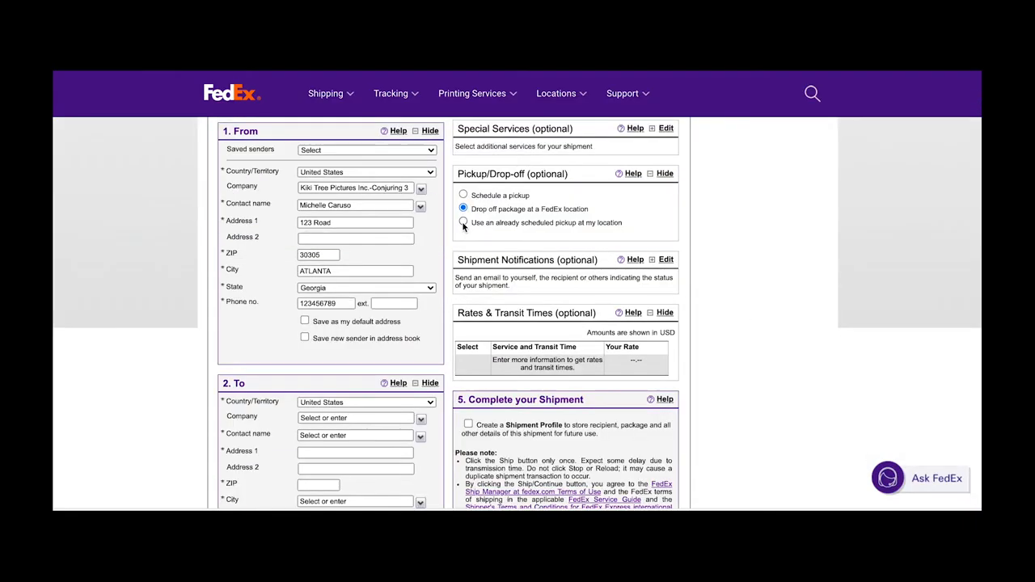
click(464, 223)
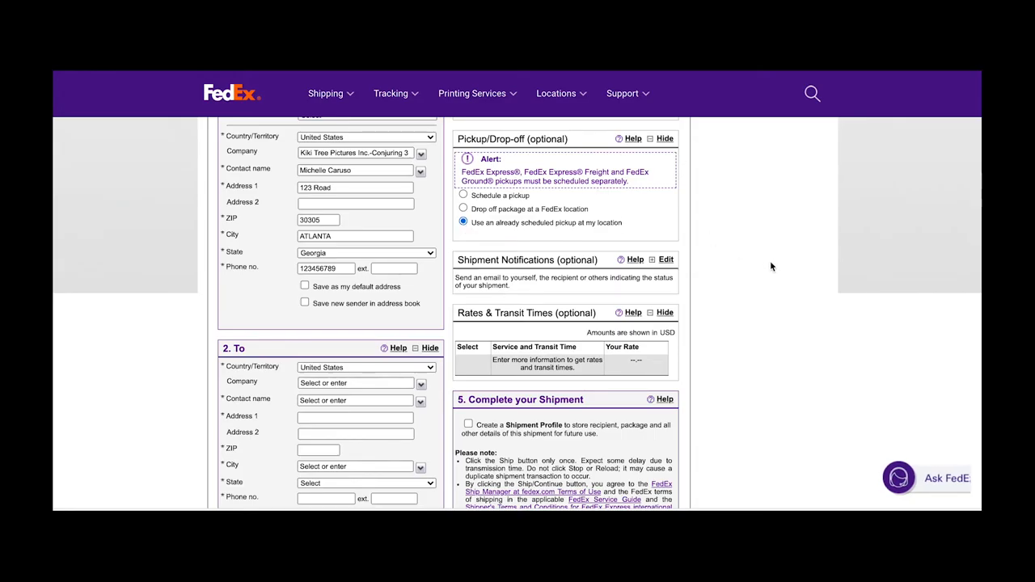
scroll(down, 3)
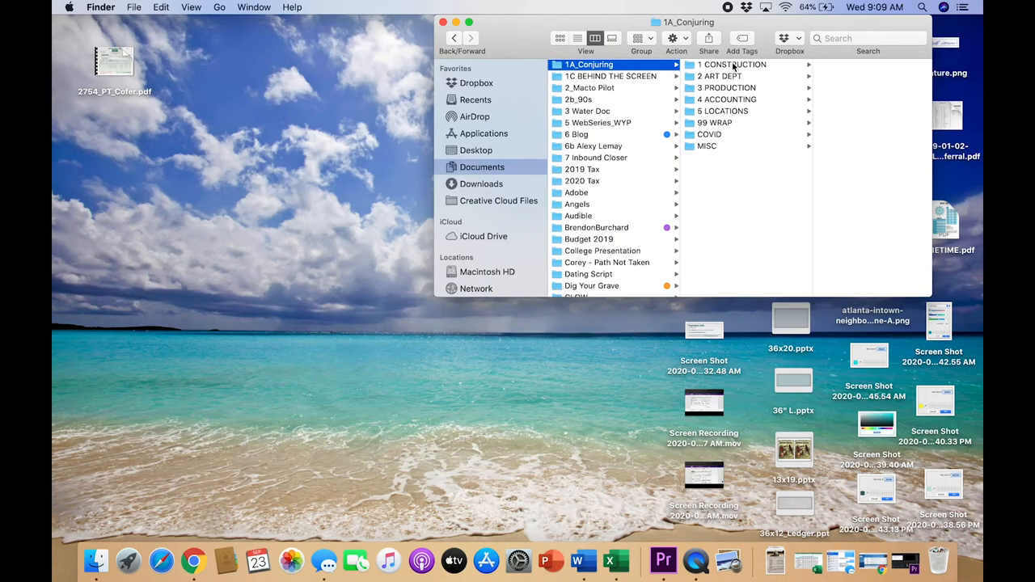
Open FEDEX EXAMPLE.pdf from 3 PRODUCTION > FEDEX in Finder
click(726, 88)
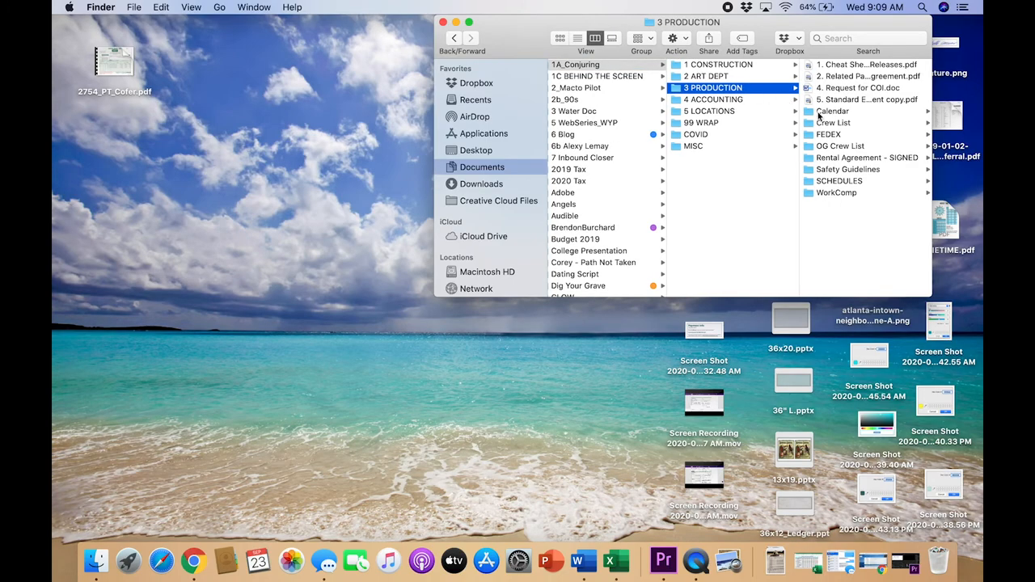
click(831, 134)
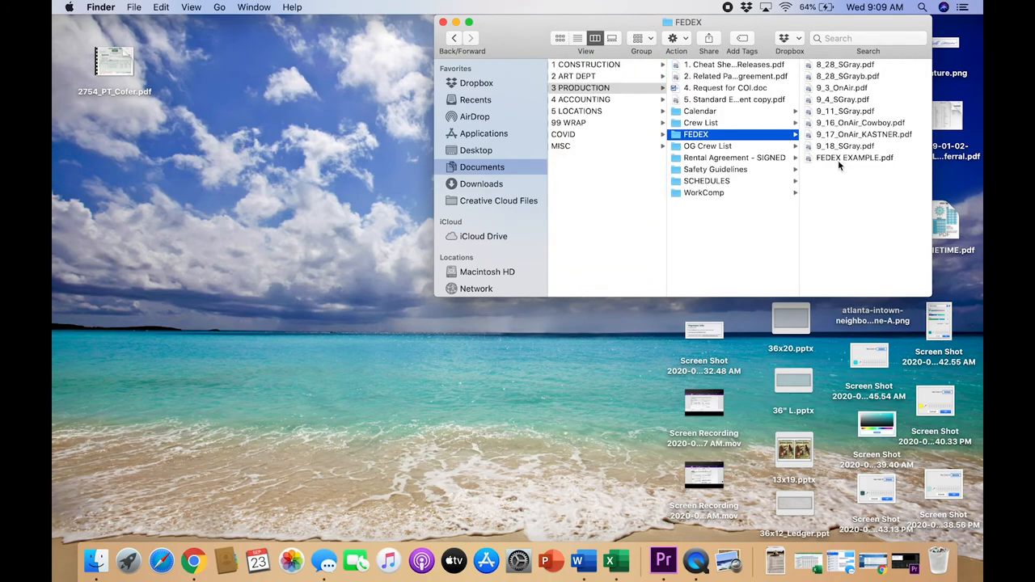
double_click(854, 157)
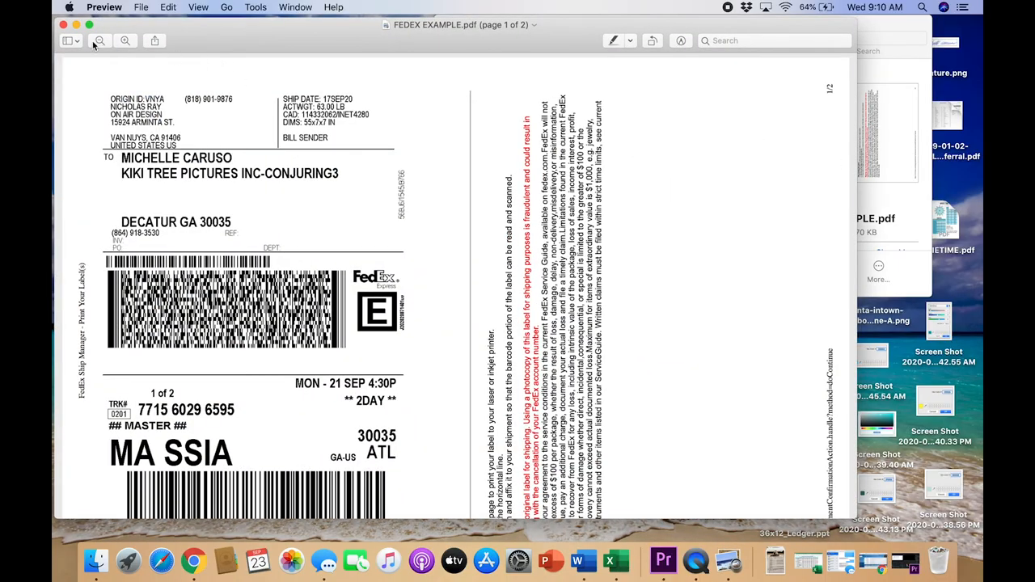
click(98, 41)
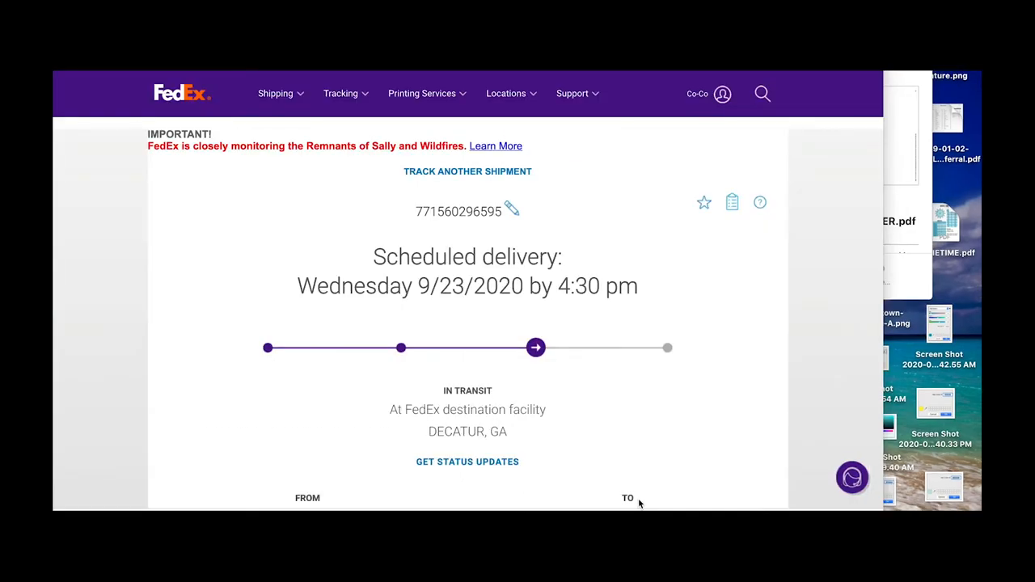
mouse_move(505, 212)
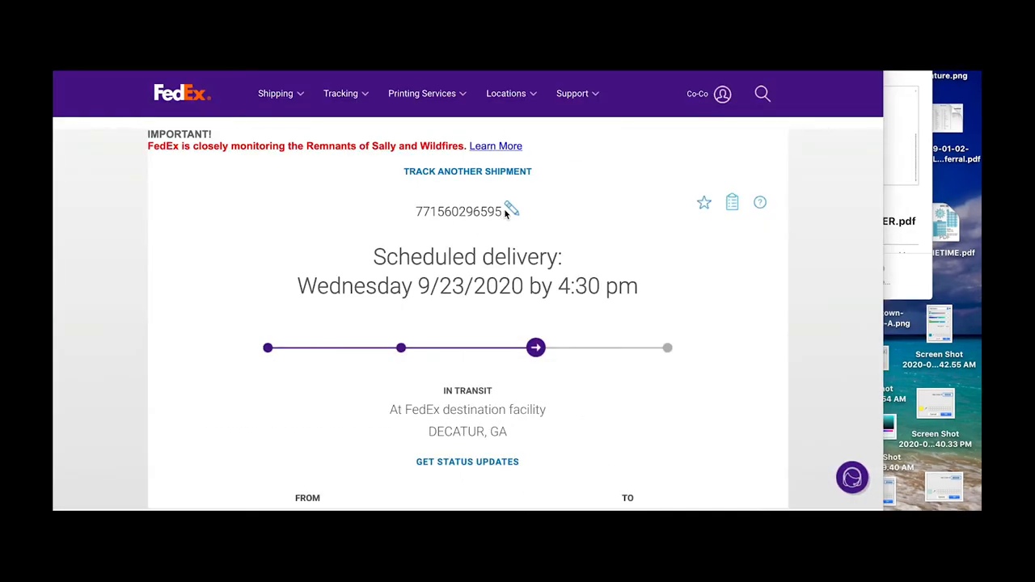
mouse_move(477, 464)
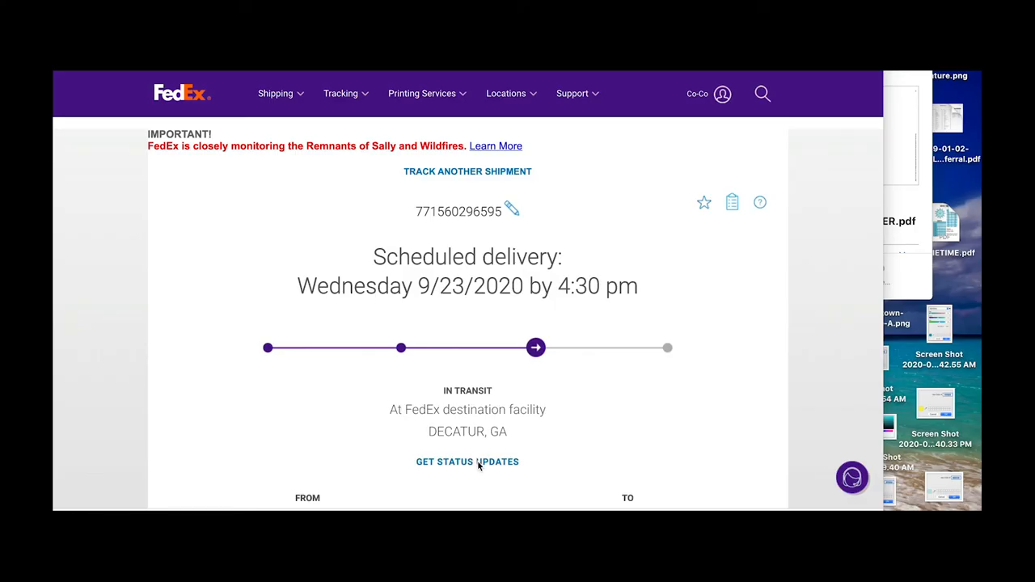
click(467, 462)
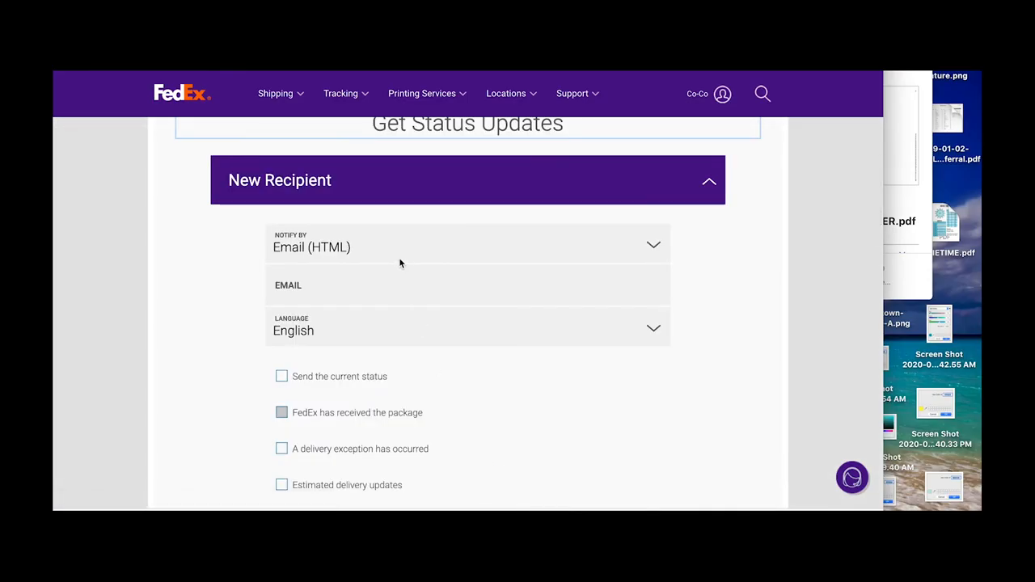
scroll(down, 3)
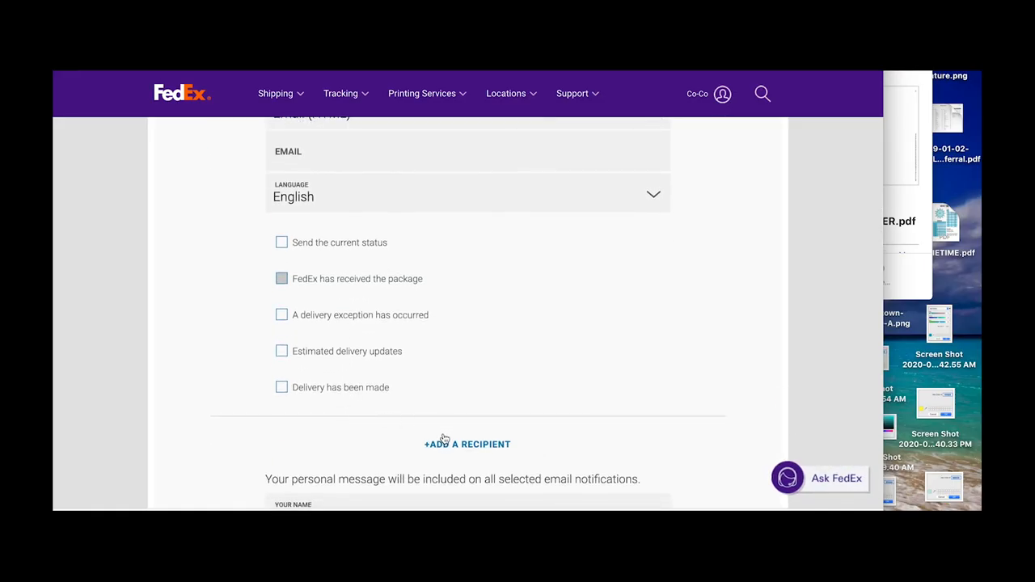
scroll(down, 3)
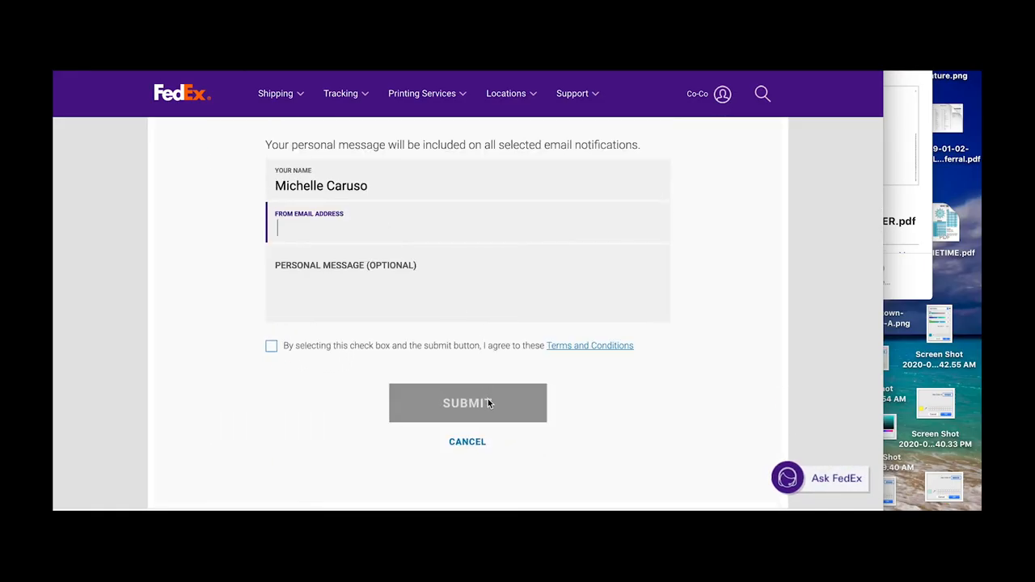